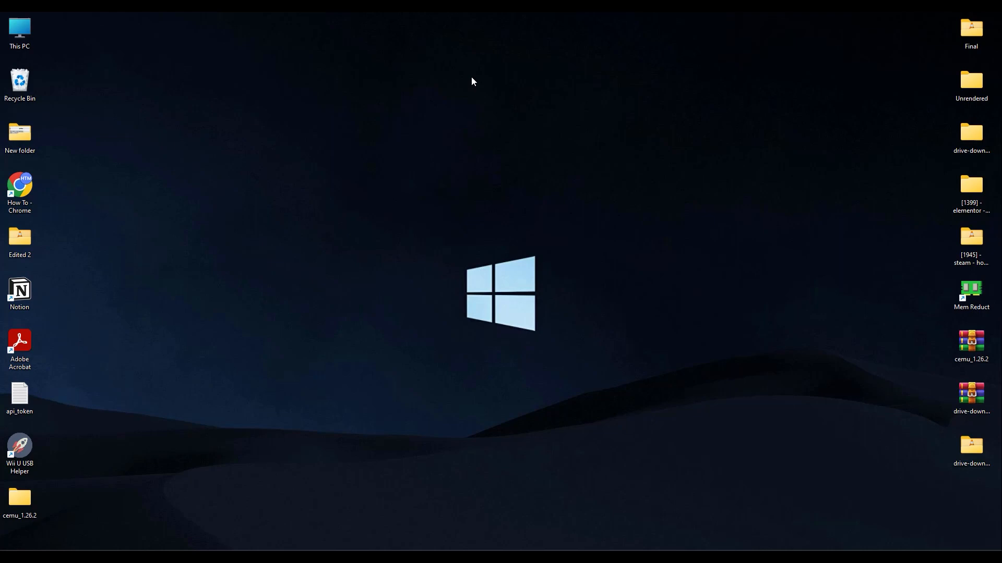
pyautogui.moveTo(574, 548)
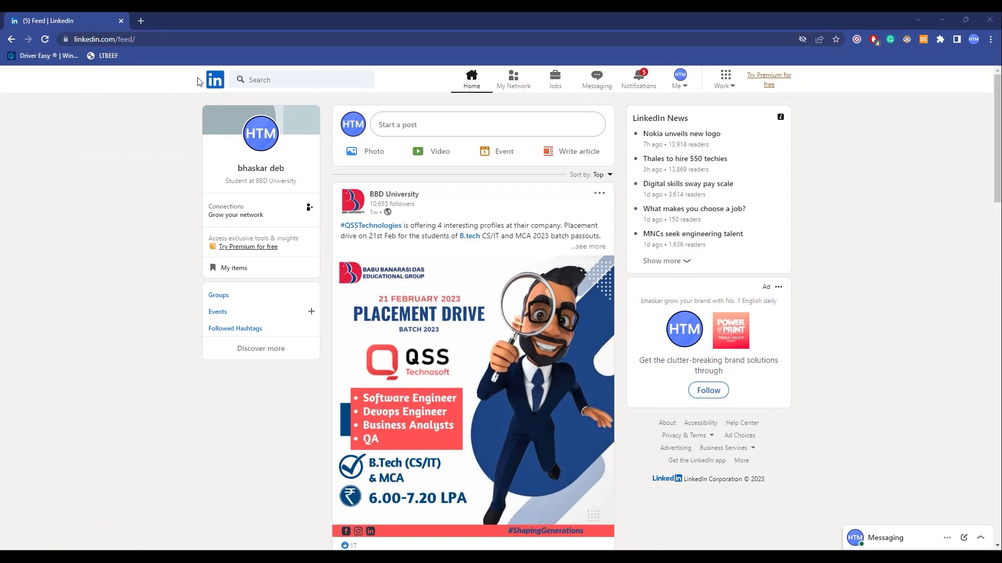
pyautogui.click(300, 79)
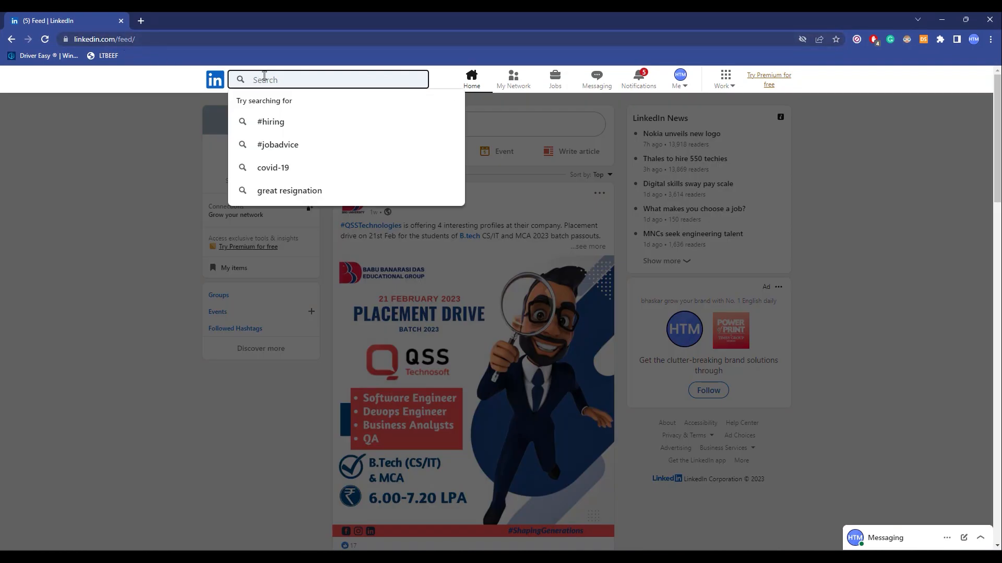
pyautogui.write('bhaskar d')
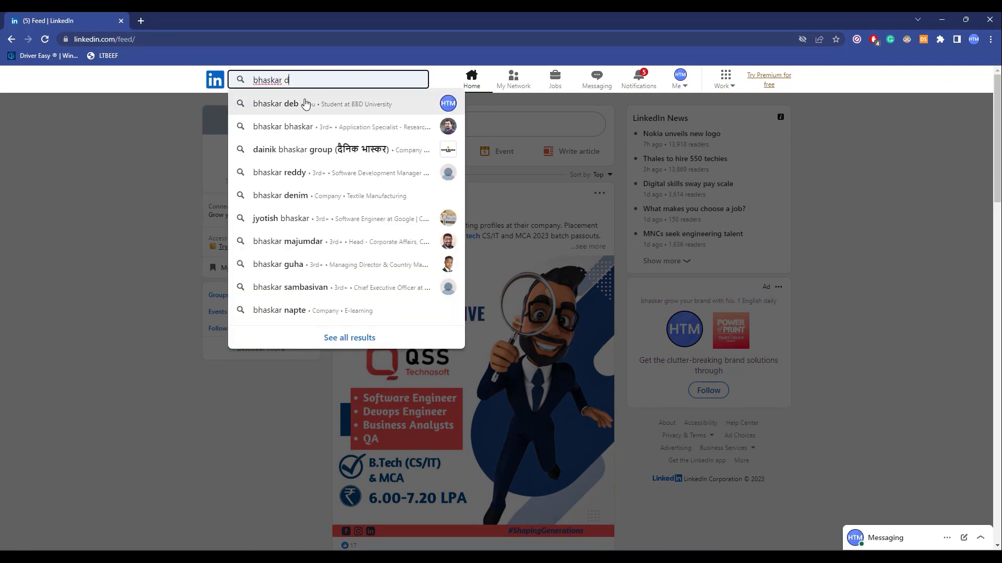
pyautogui.write('eb')
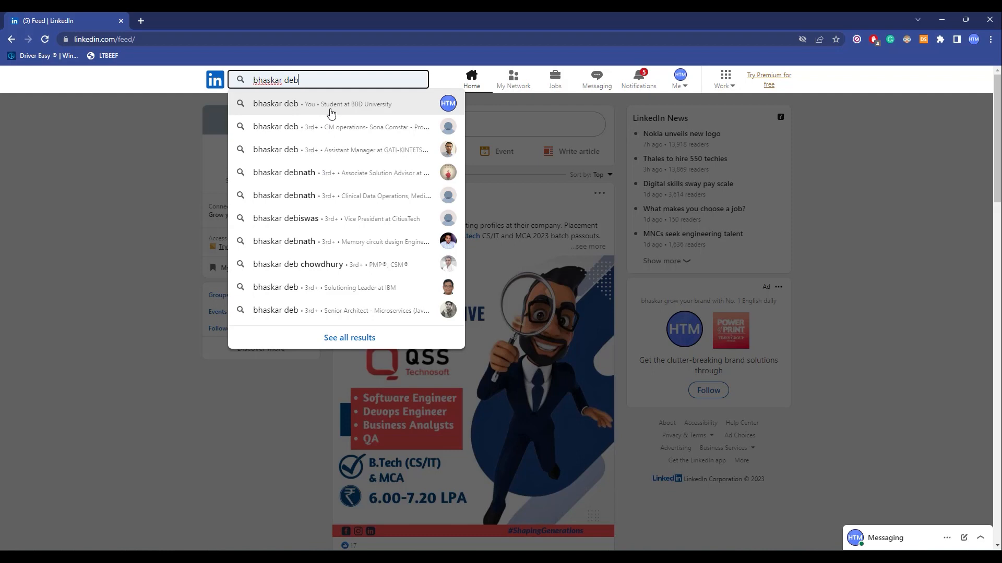
pyautogui.moveTo(294, 139)
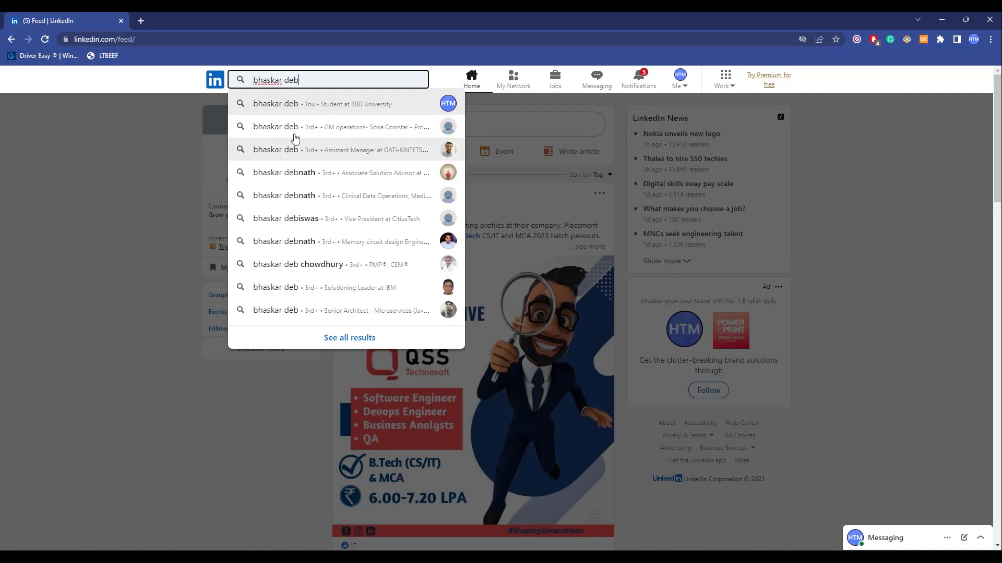
pyautogui.moveTo(874, 217)
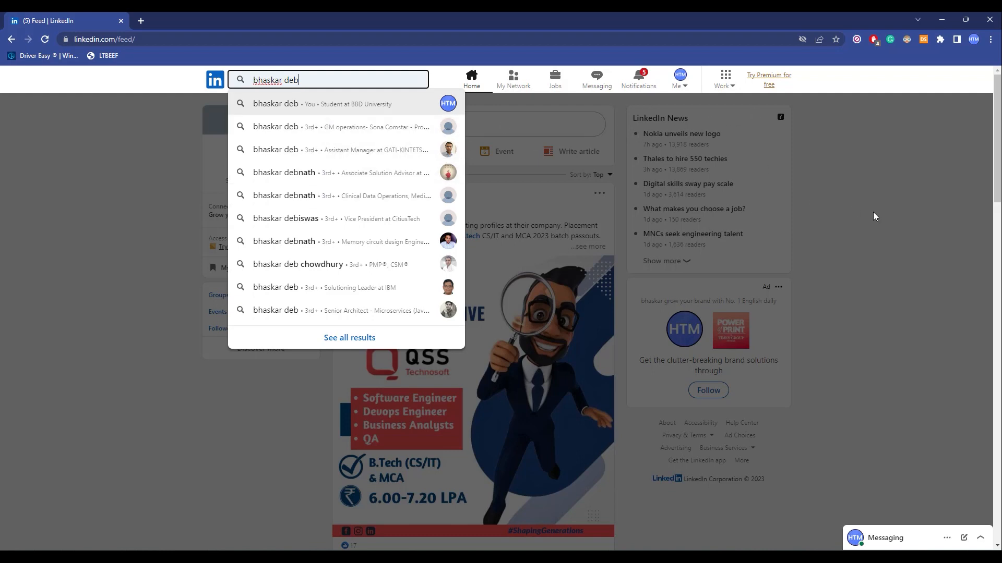
pyautogui.moveTo(292, 107)
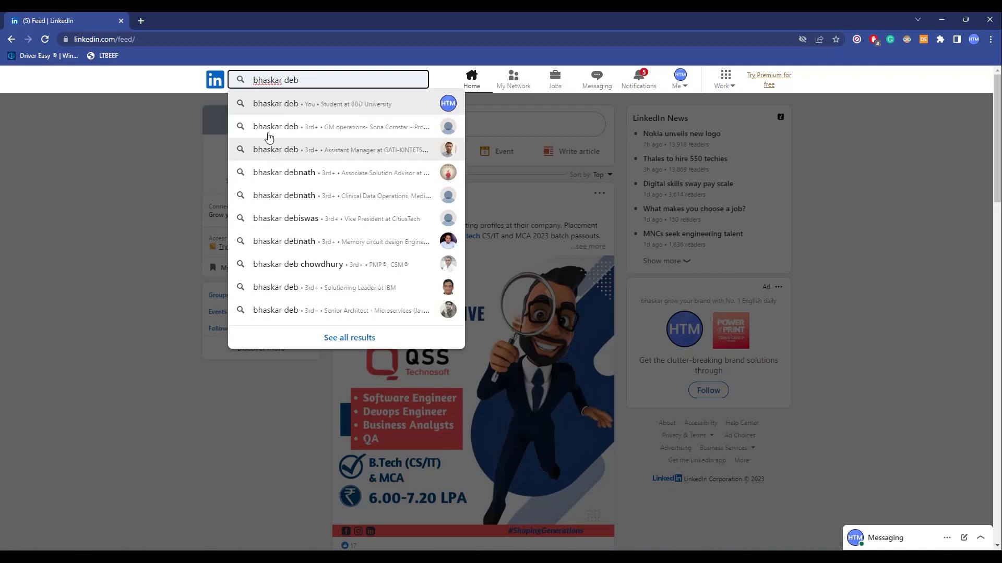
pyautogui.moveTo(382, 126)
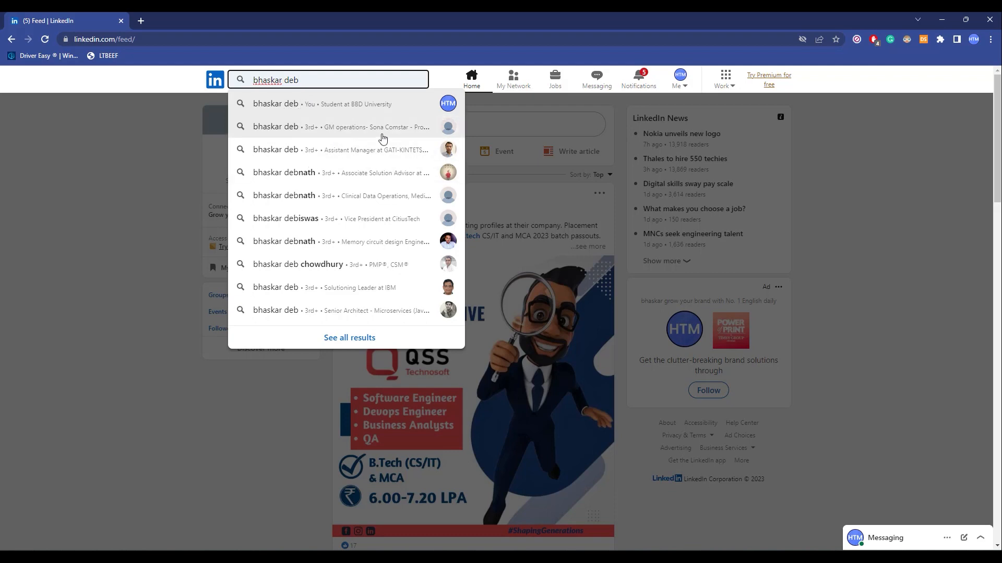
pyautogui.moveTo(321, 114)
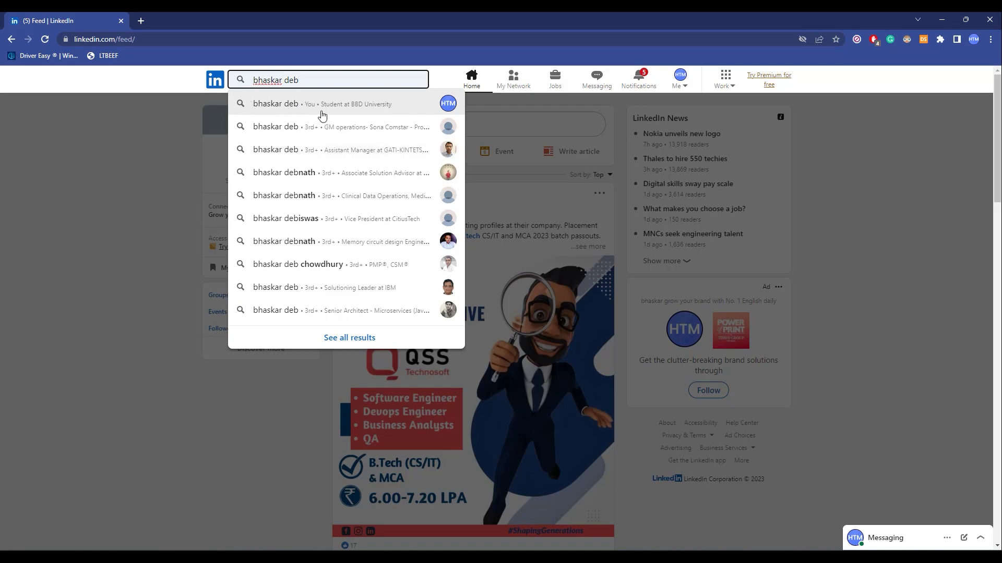
pyautogui.moveTo(820, 189)
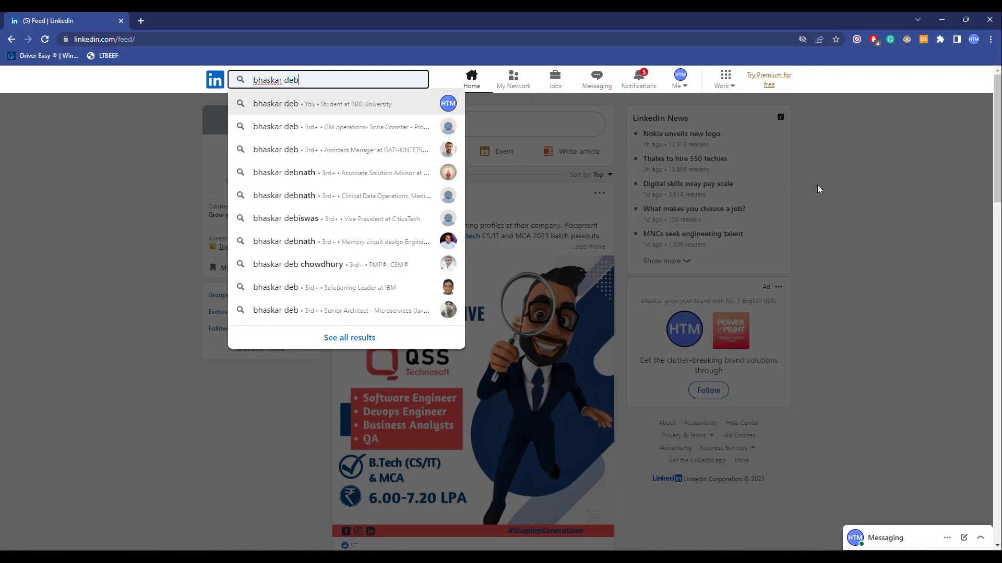
pyautogui.moveTo(397, 153)
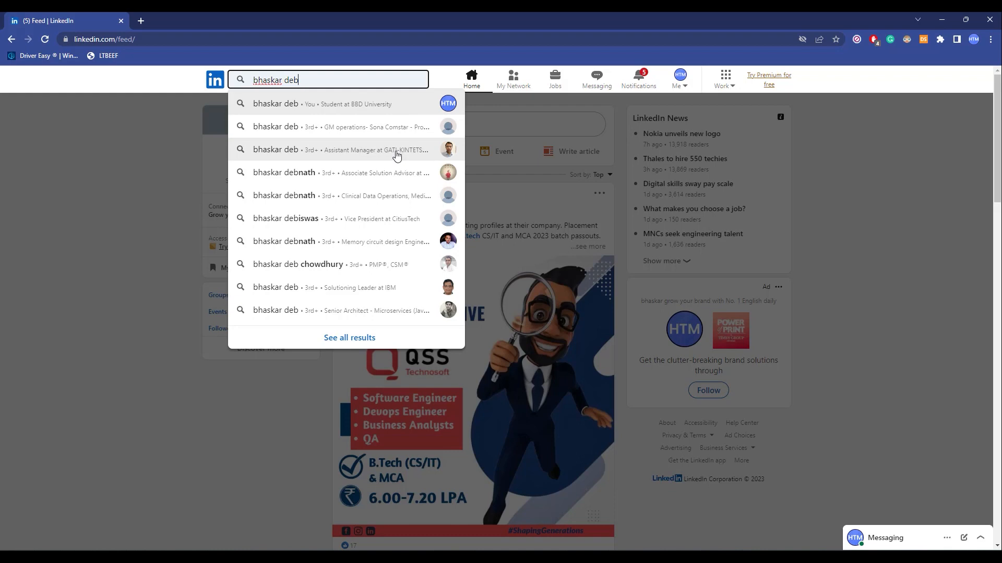
pyautogui.moveTo(409, 103)
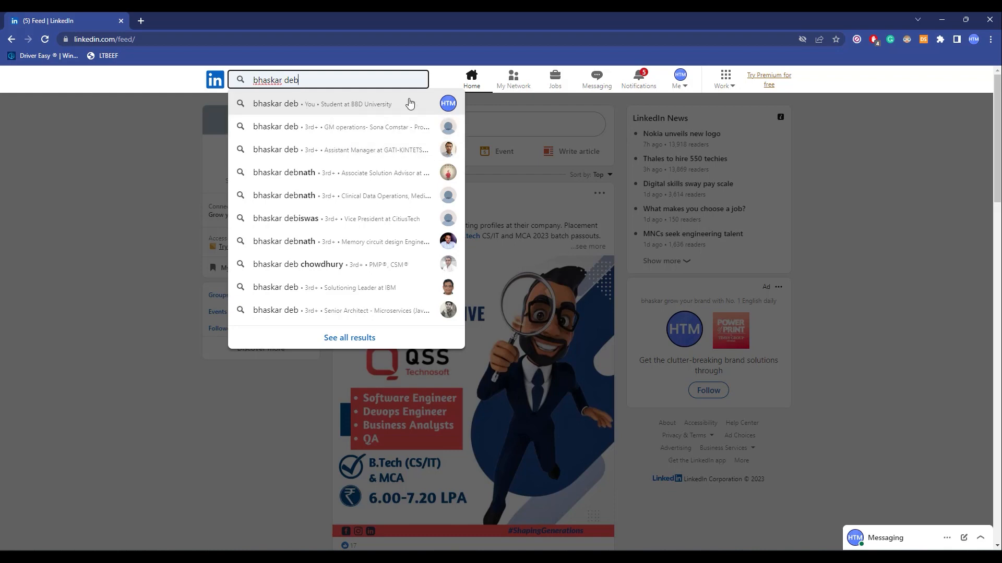
pyautogui.moveTo(319, 115)
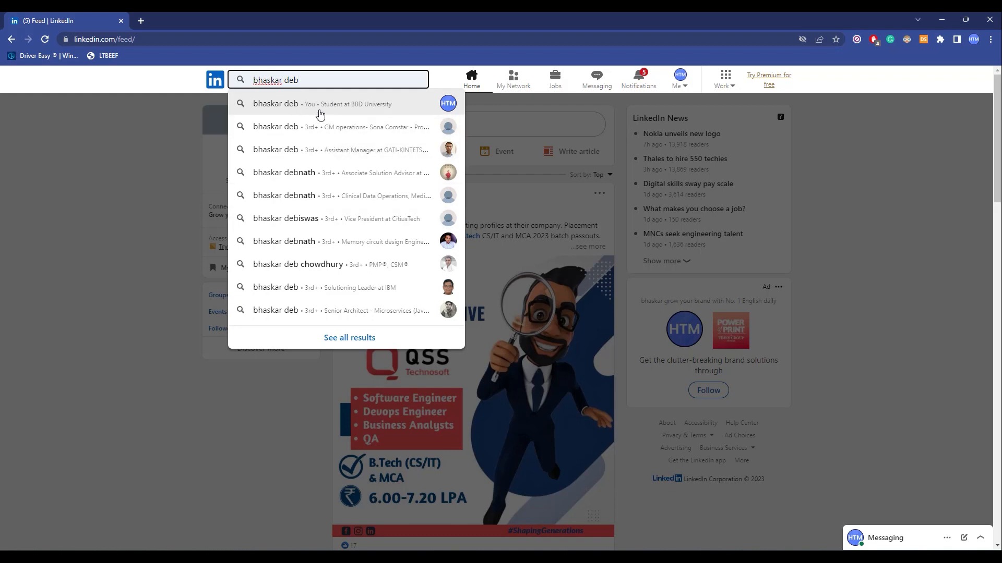
pyautogui.moveTo(398, 135)
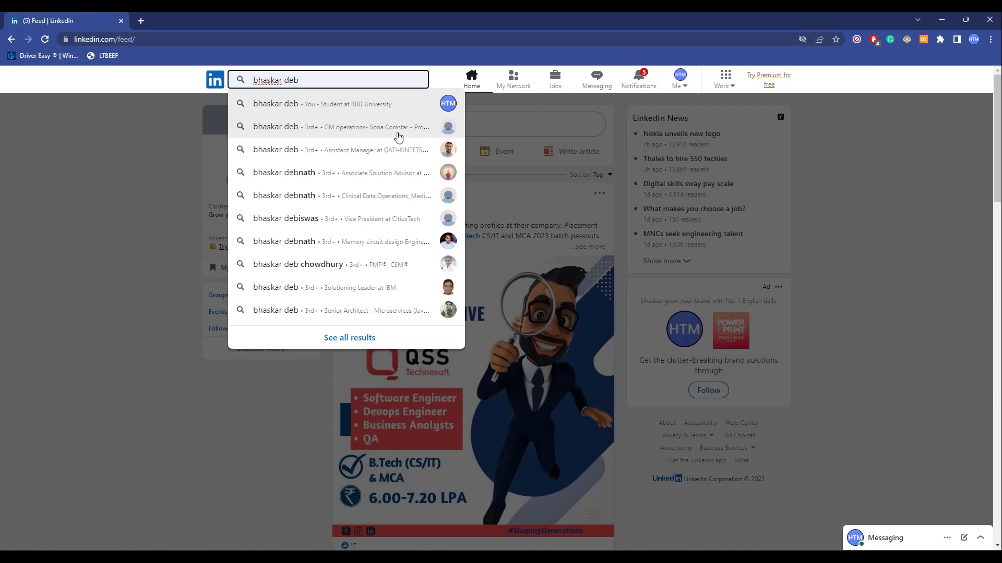
pyautogui.moveTo(433, 123)
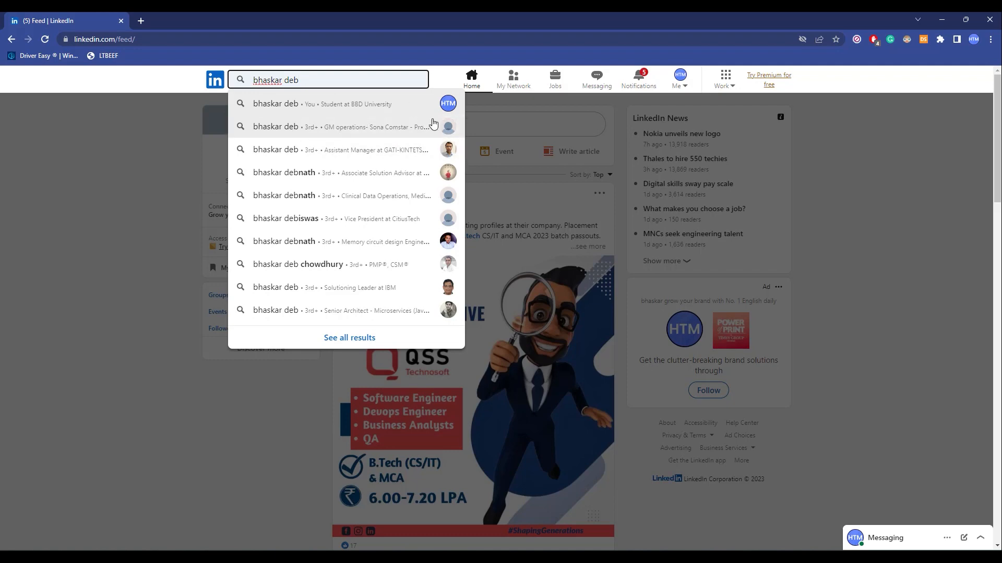
pyautogui.moveTo(841, 141)
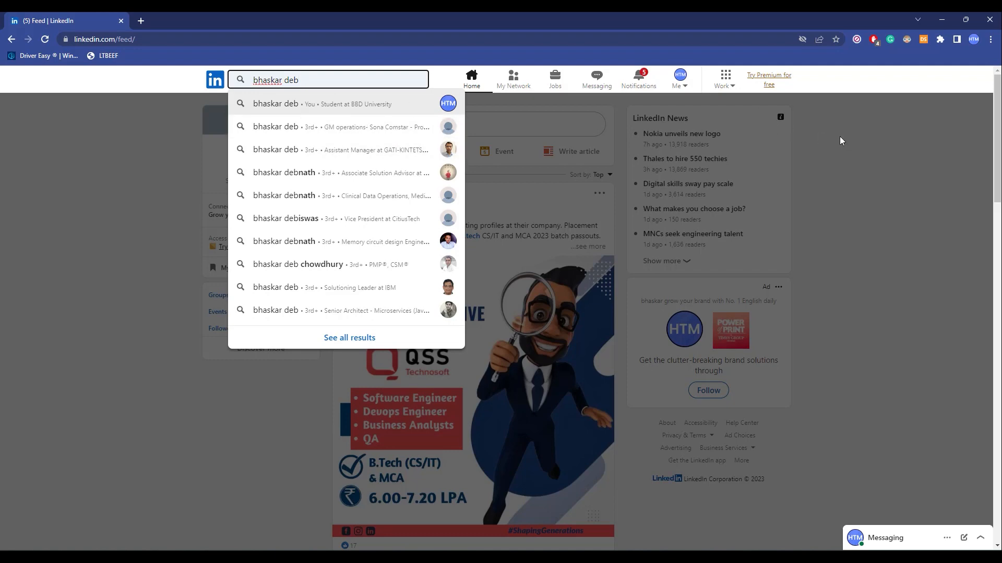
# - Go to Settings & Privacy and scroll Account preferences down to Account management
pyautogui.click(680, 76)
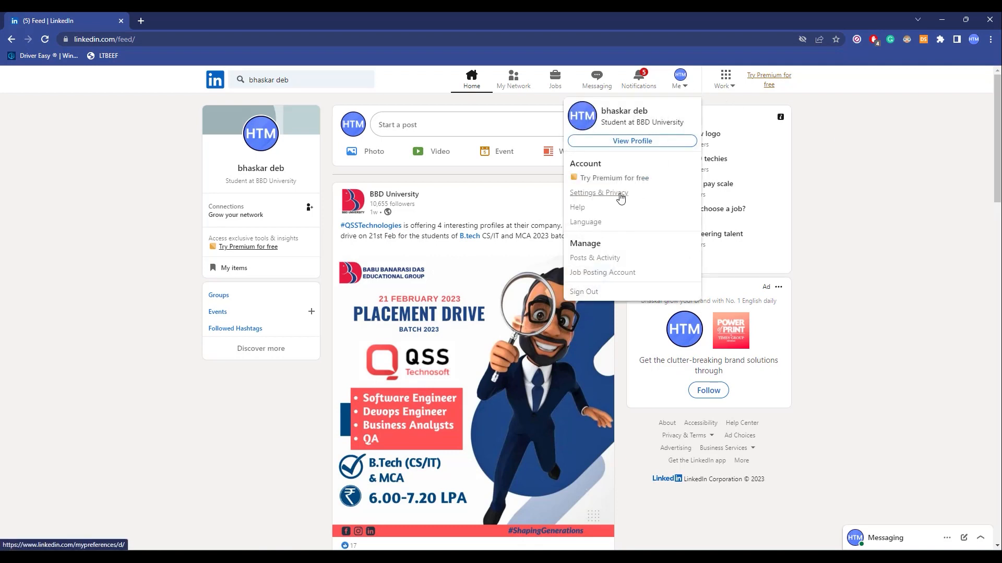
pyautogui.click(598, 195)
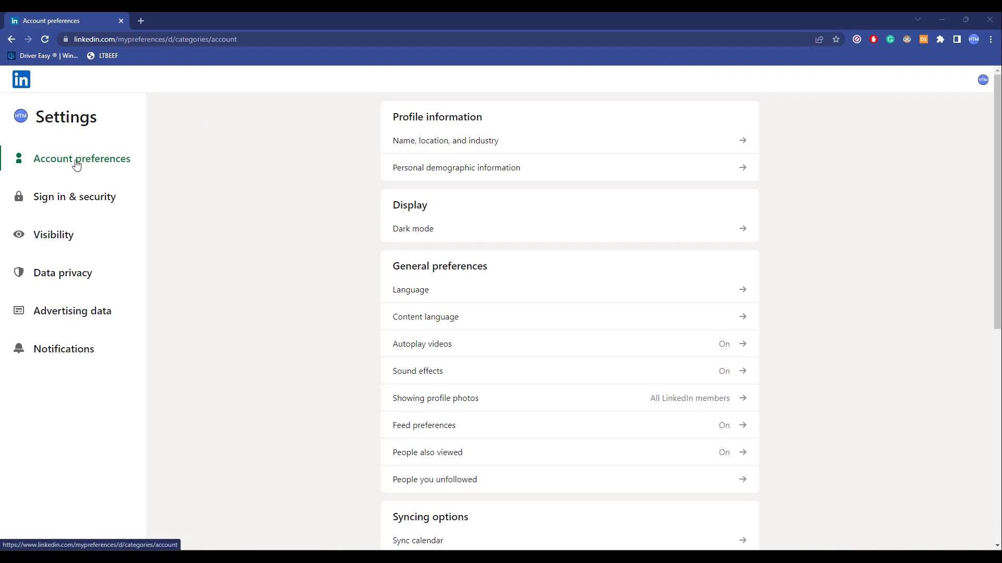
pyautogui.moveTo(517, 257)
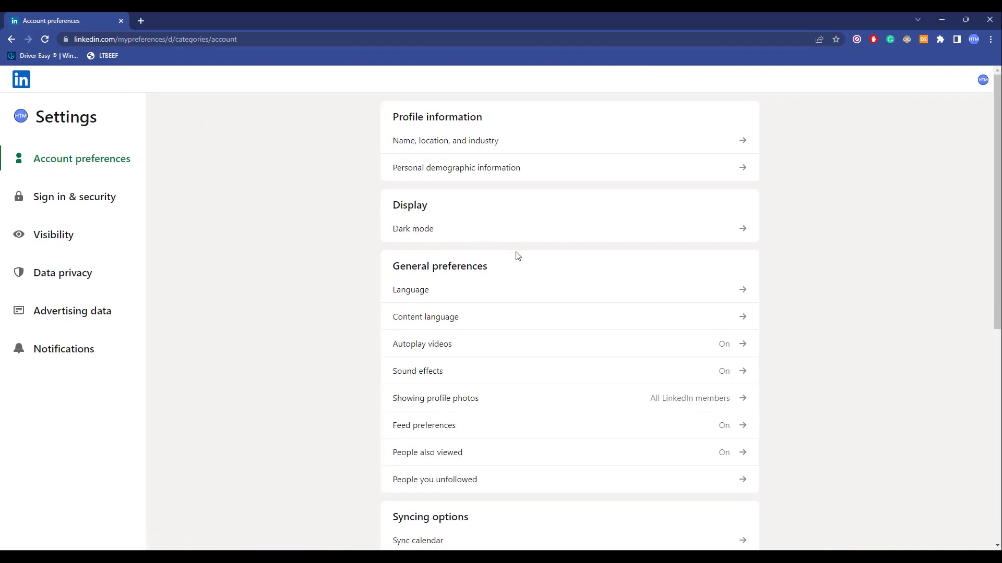
pyautogui.scroll(-3)
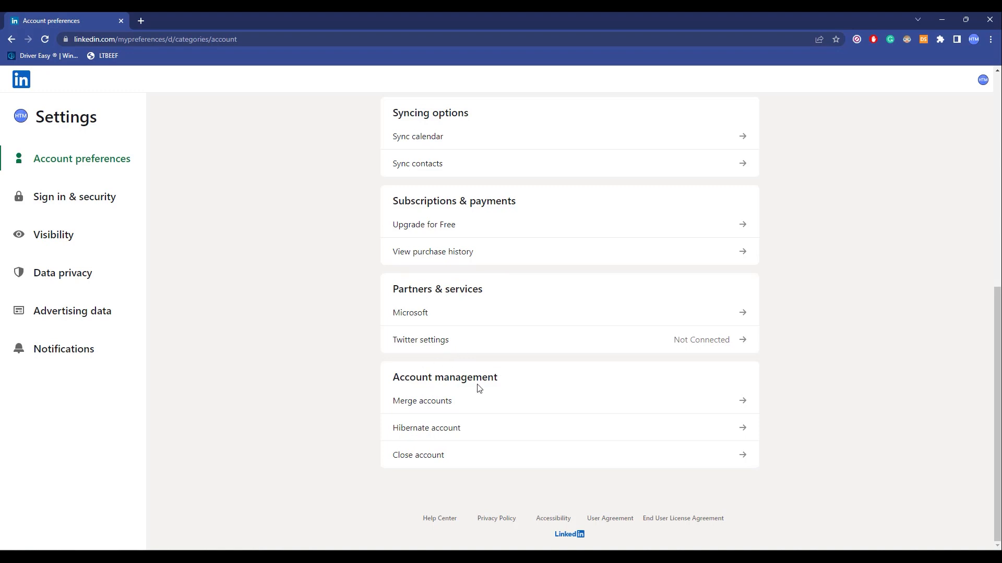
pyautogui.moveTo(431, 413)
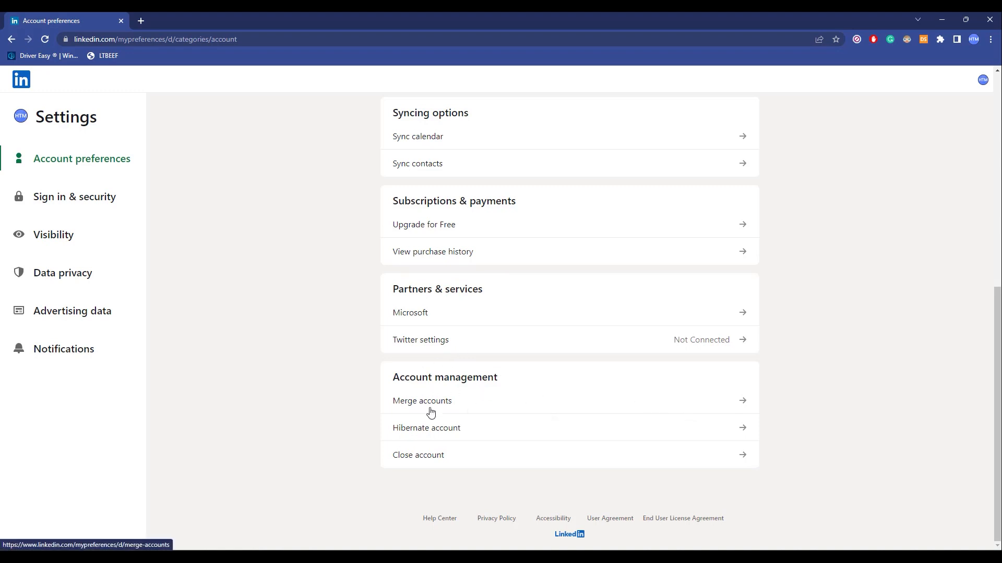
pyautogui.moveTo(743, 413)
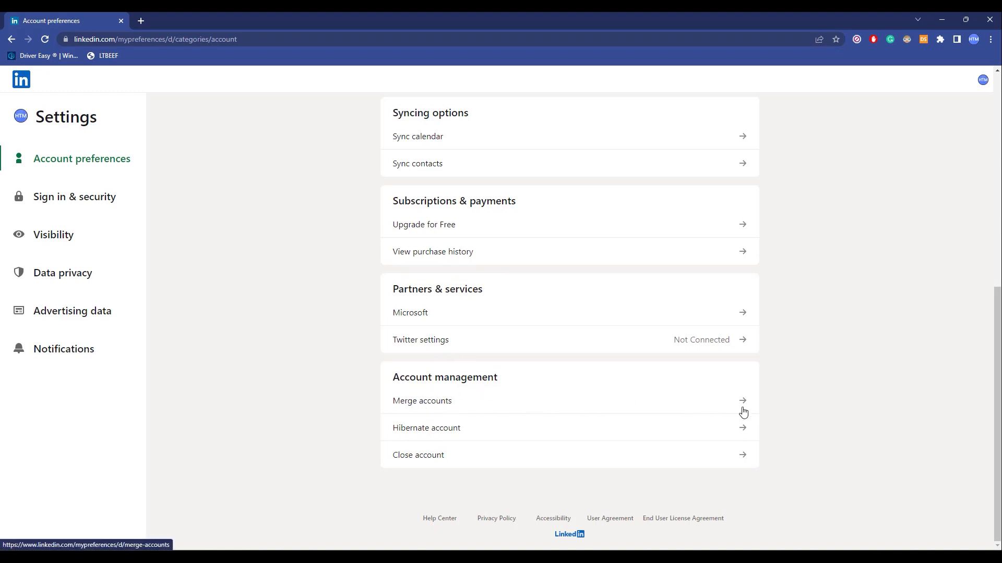
# - Reach the Merge connection page asking for the duplicate account's email and password
pyautogui.click(421, 401)
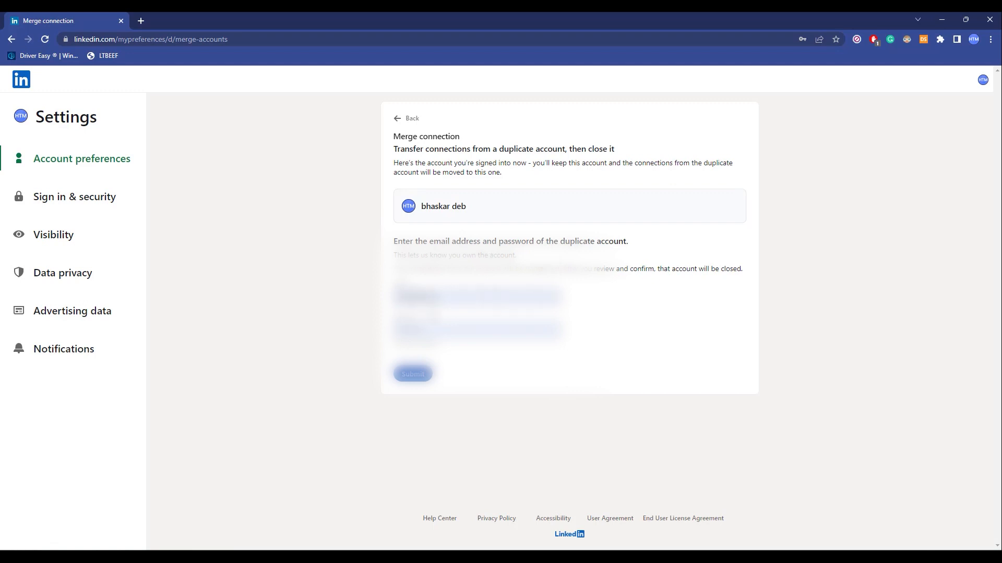
pyautogui.write('password')
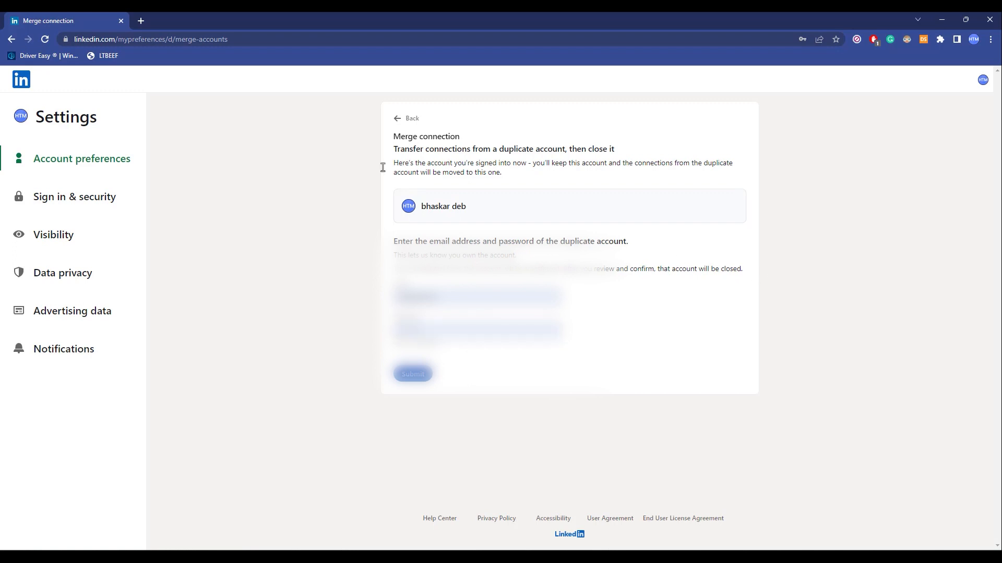
pyautogui.moveTo(448, 226)
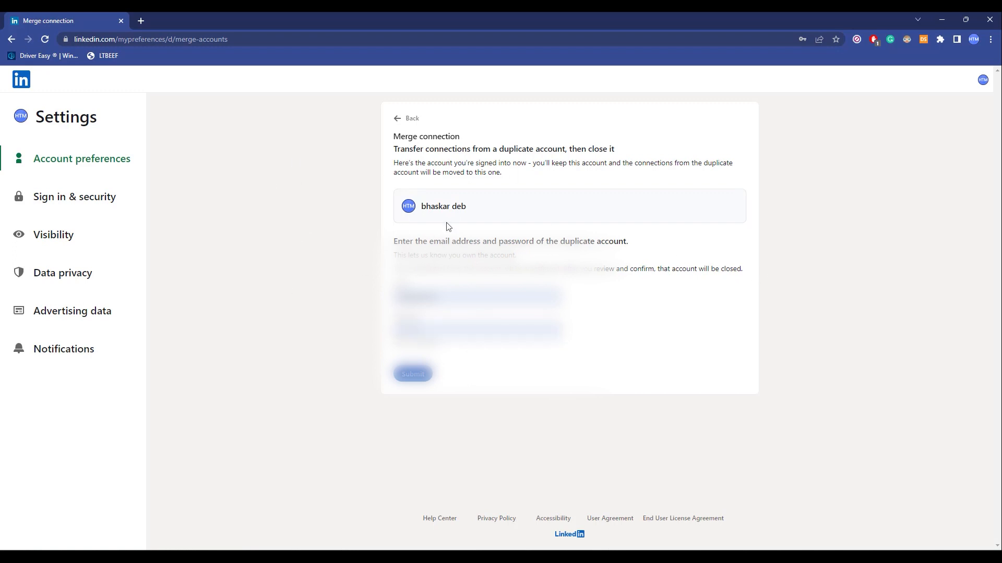
pyautogui.doubleClick(442, 206)
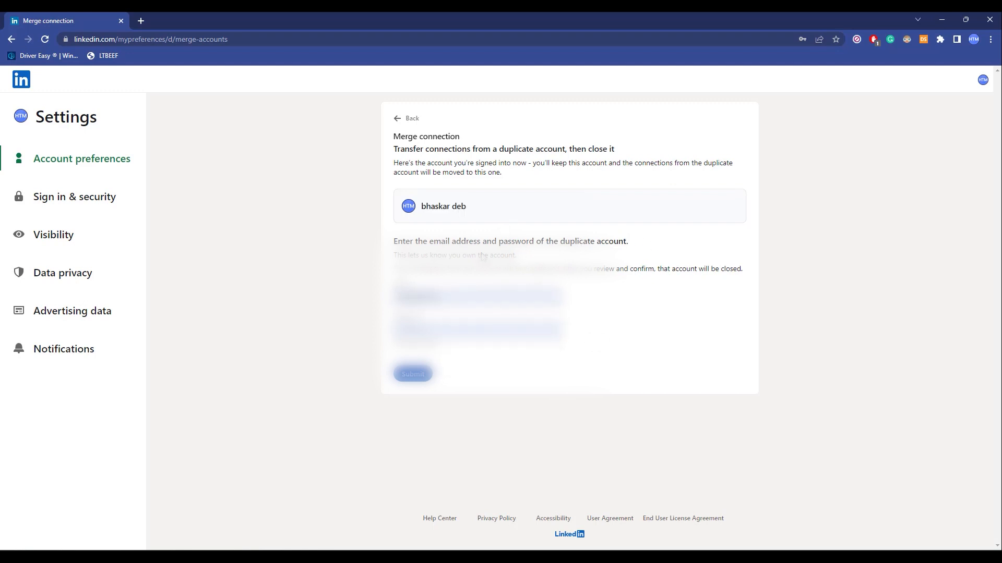
pyautogui.moveTo(554, 238)
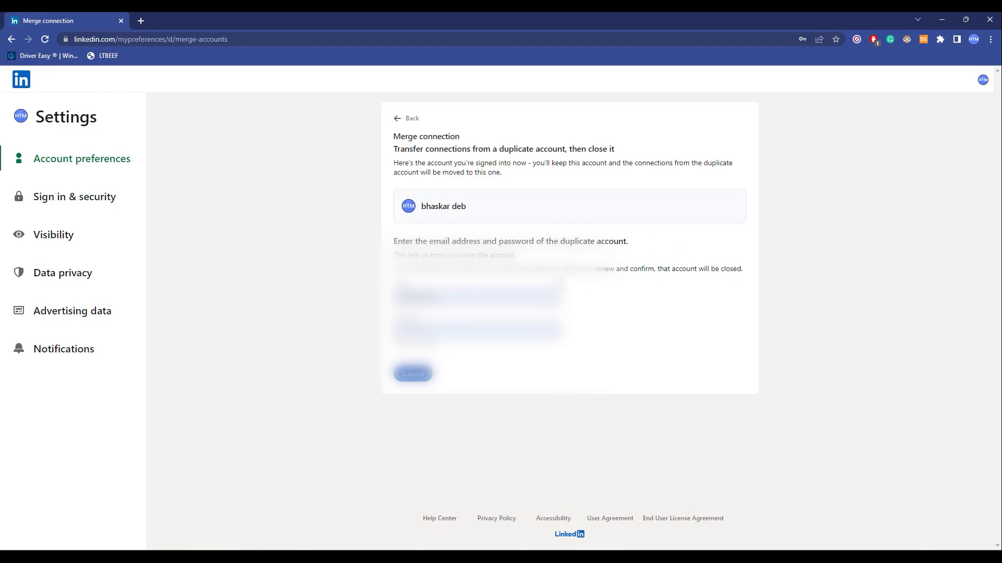
pyautogui.moveTo(624, 271)
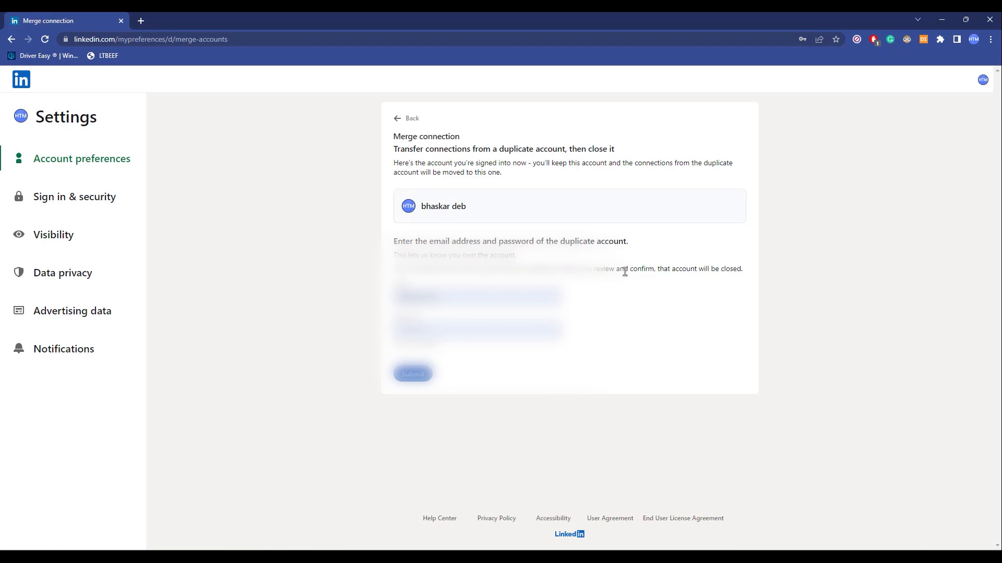
pyautogui.moveTo(761, 70)
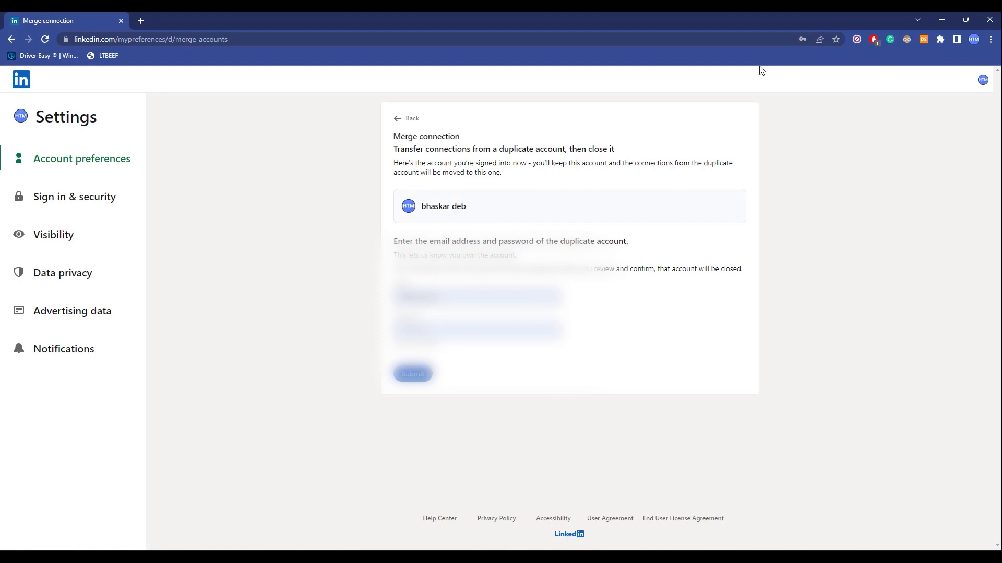
# - Launch a new Incognito window and run a Google search for LinkedIn
pyautogui.click(991, 38)
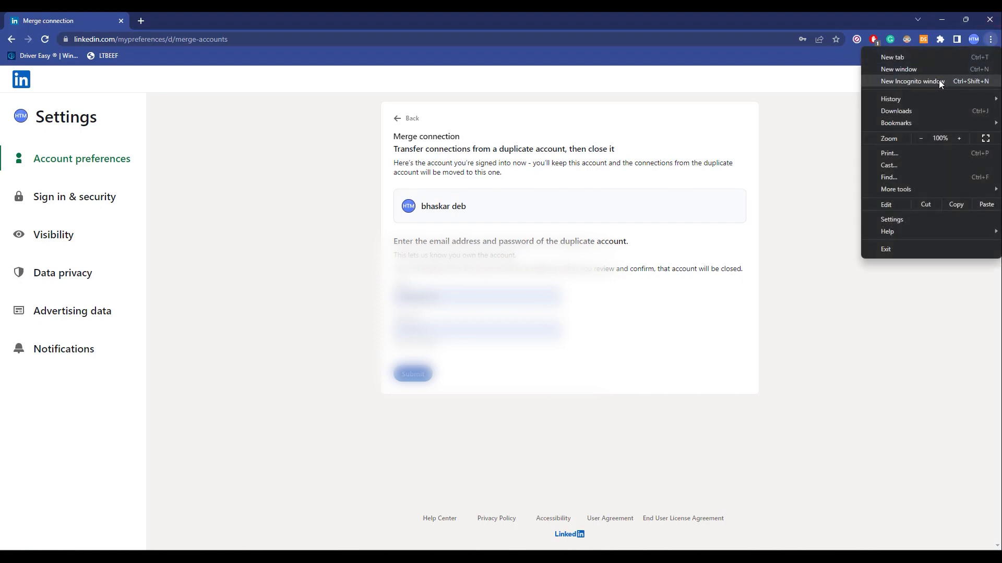
pyautogui.click(910, 82)
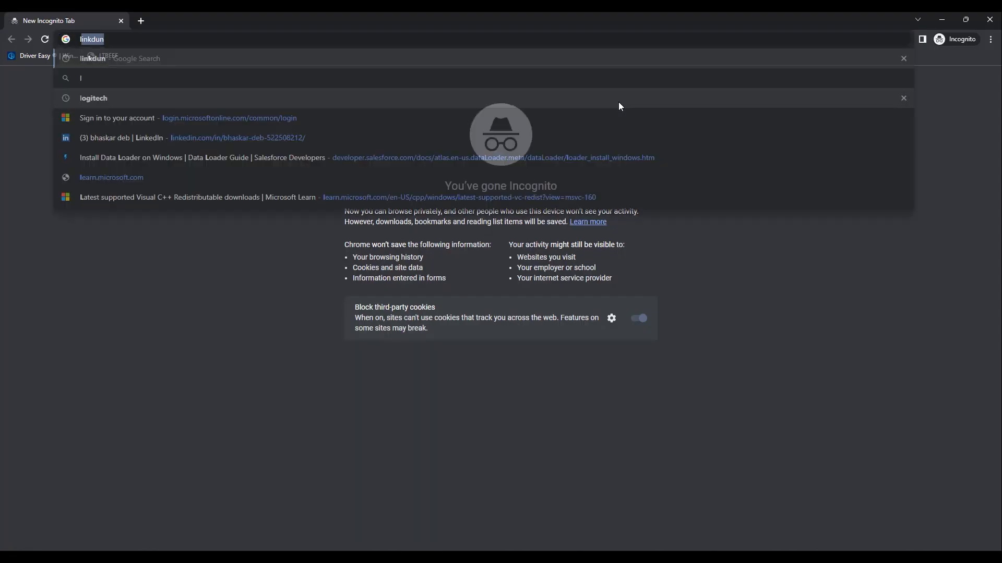
pyautogui.press('Return')
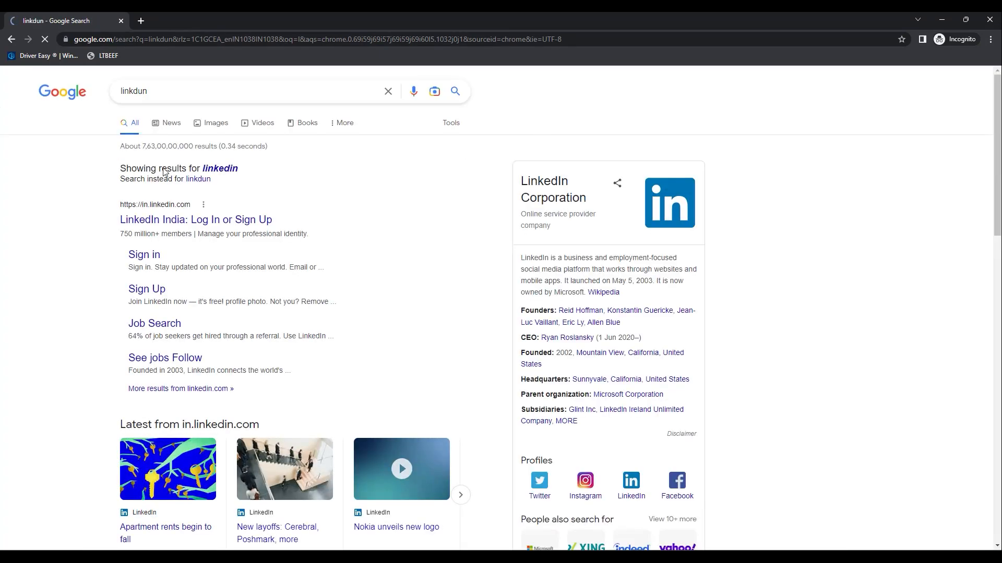
pyautogui.moveTo(175, 224)
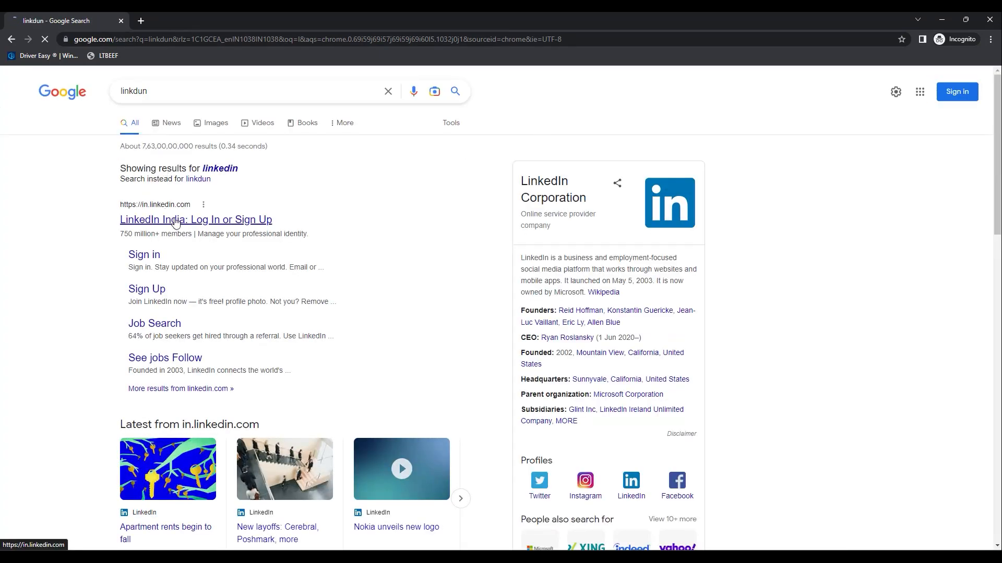
# - Follow the 'LinkedIn India: Log In or Sign Up' result to load the sign-in page
pyautogui.click(195, 219)
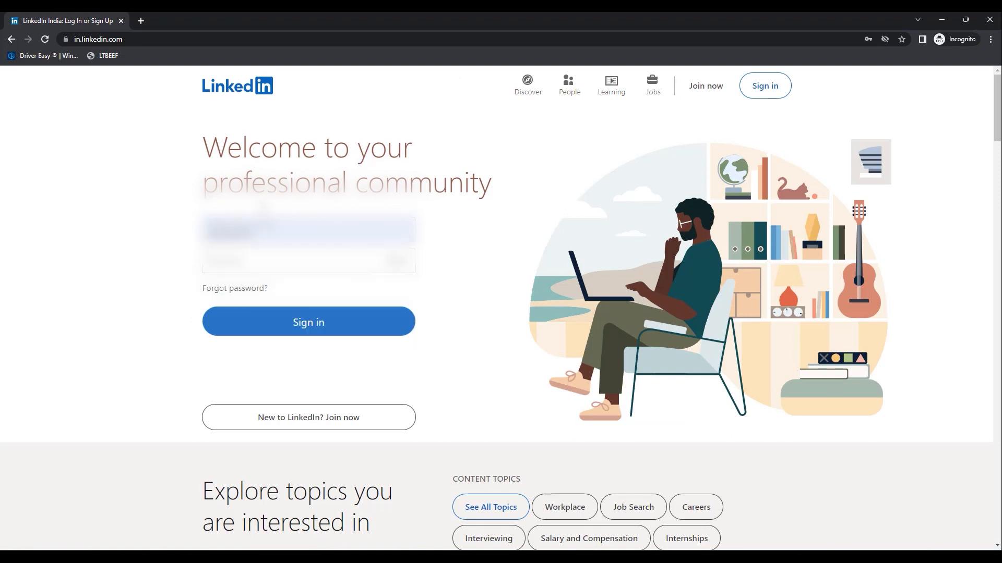
pyautogui.moveTo(164, 199)
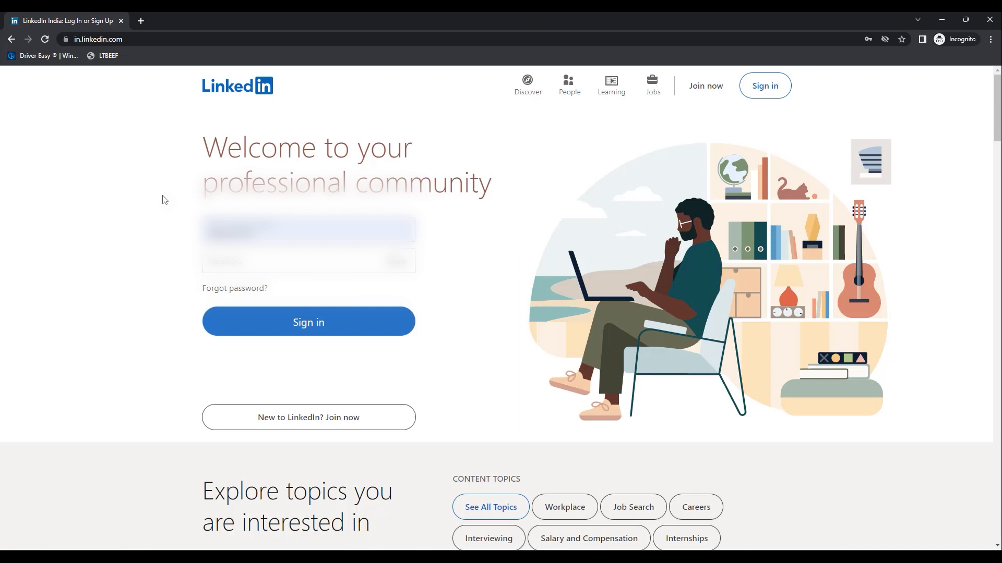
pyautogui.moveTo(101, 222)
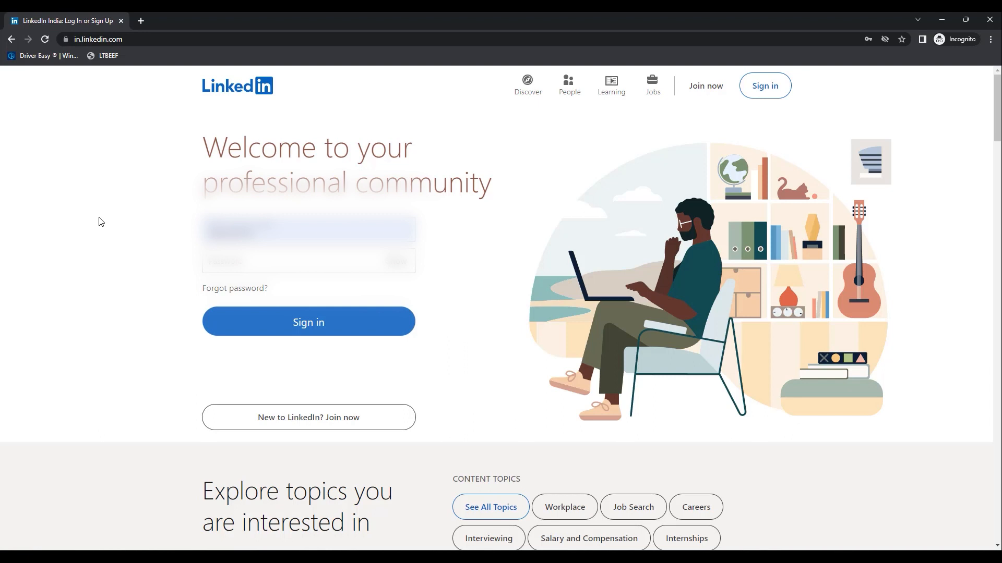
pyautogui.moveTo(110, 224)
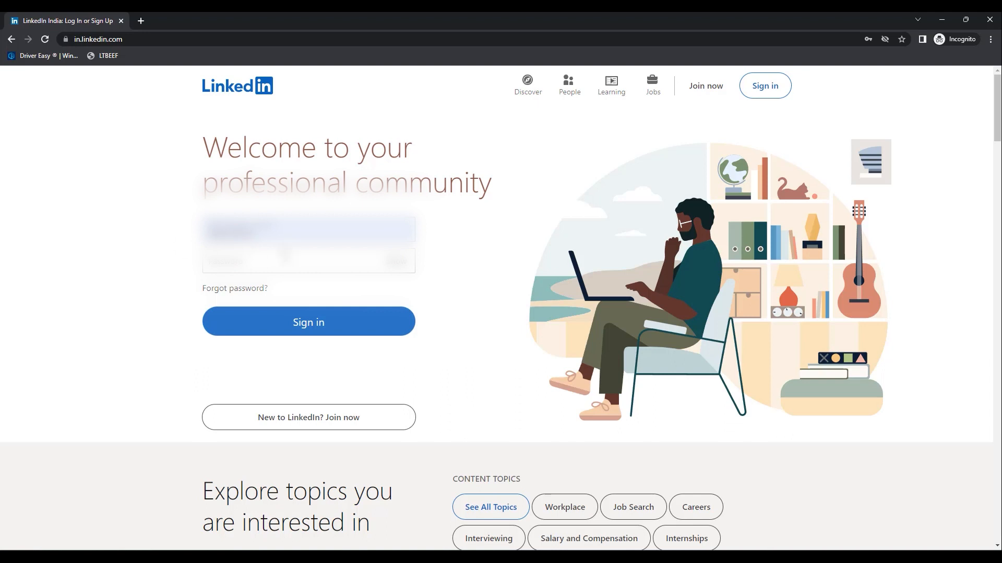
pyautogui.moveTo(235, 288)
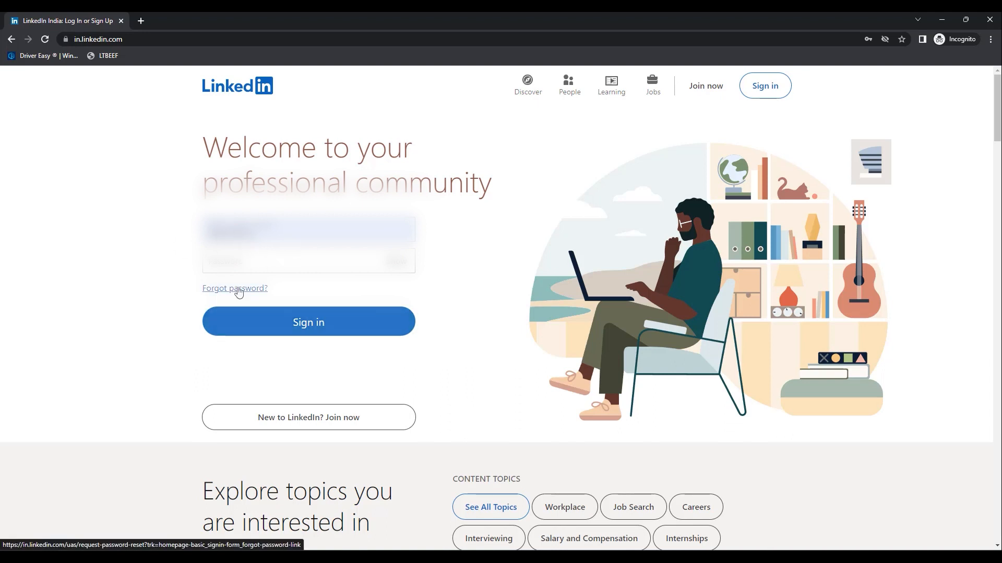
# - Go to the Forgot password page and activate its empty Email or phone field
pyautogui.click(234, 288)
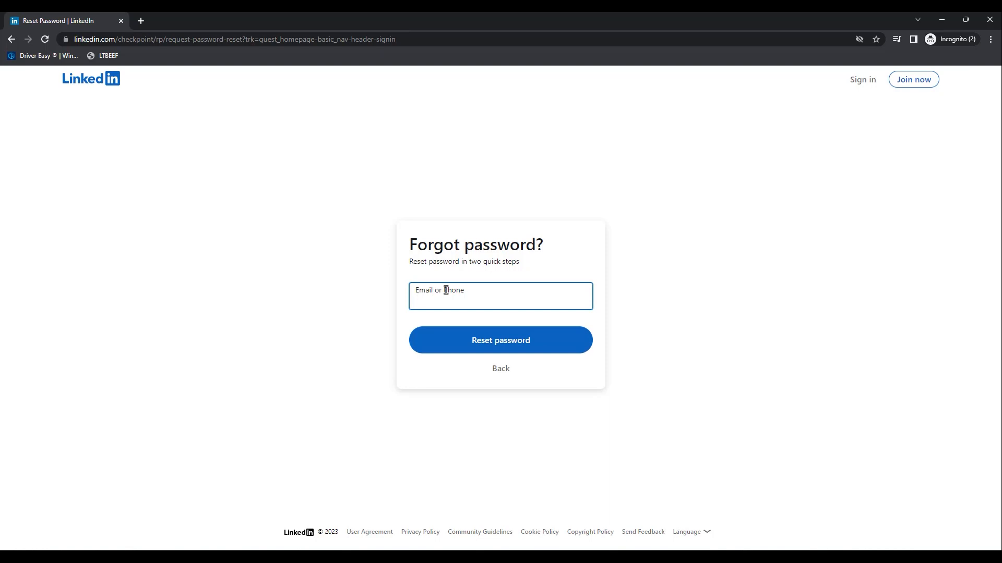
pyautogui.click(499, 301)
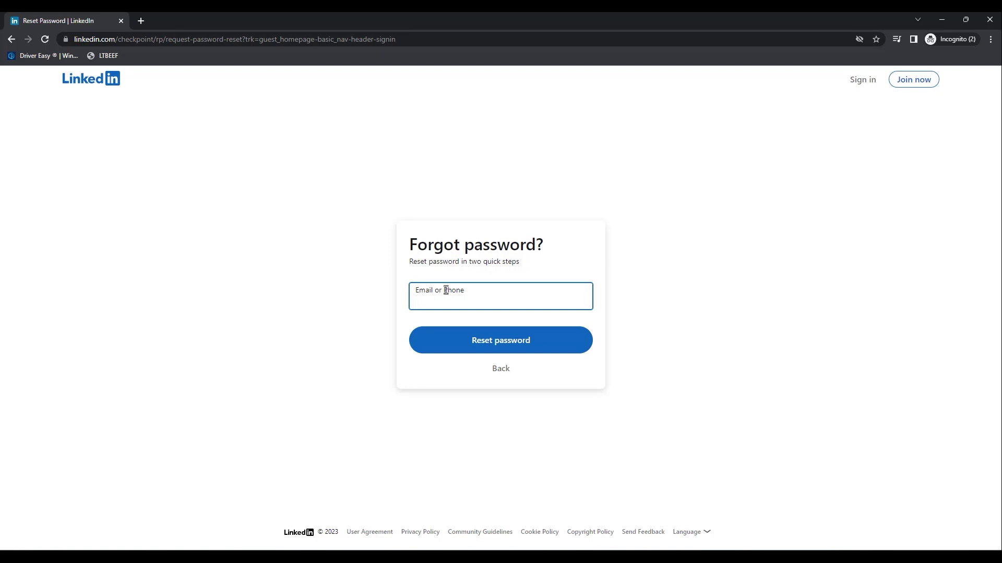
pyautogui.click(500, 300)
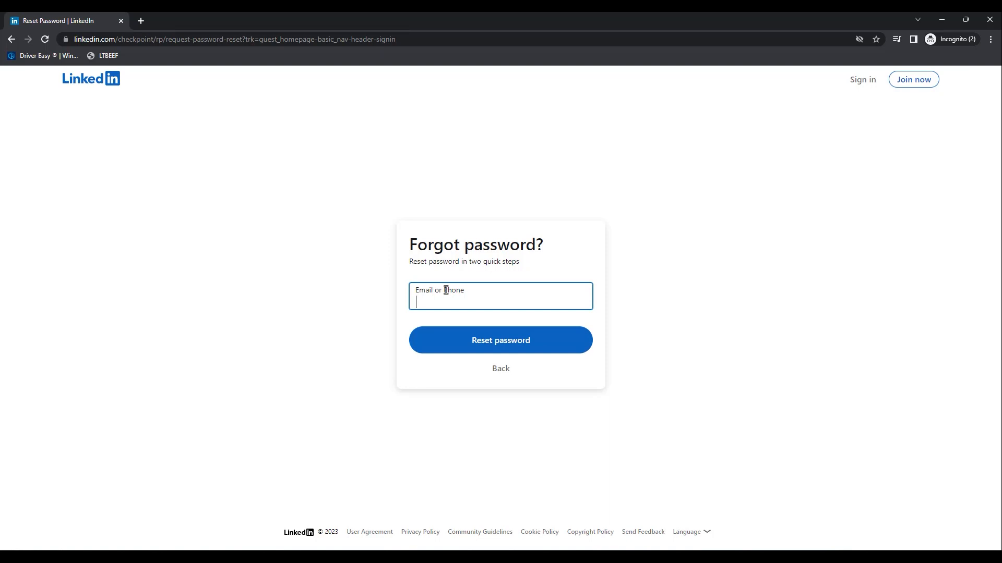